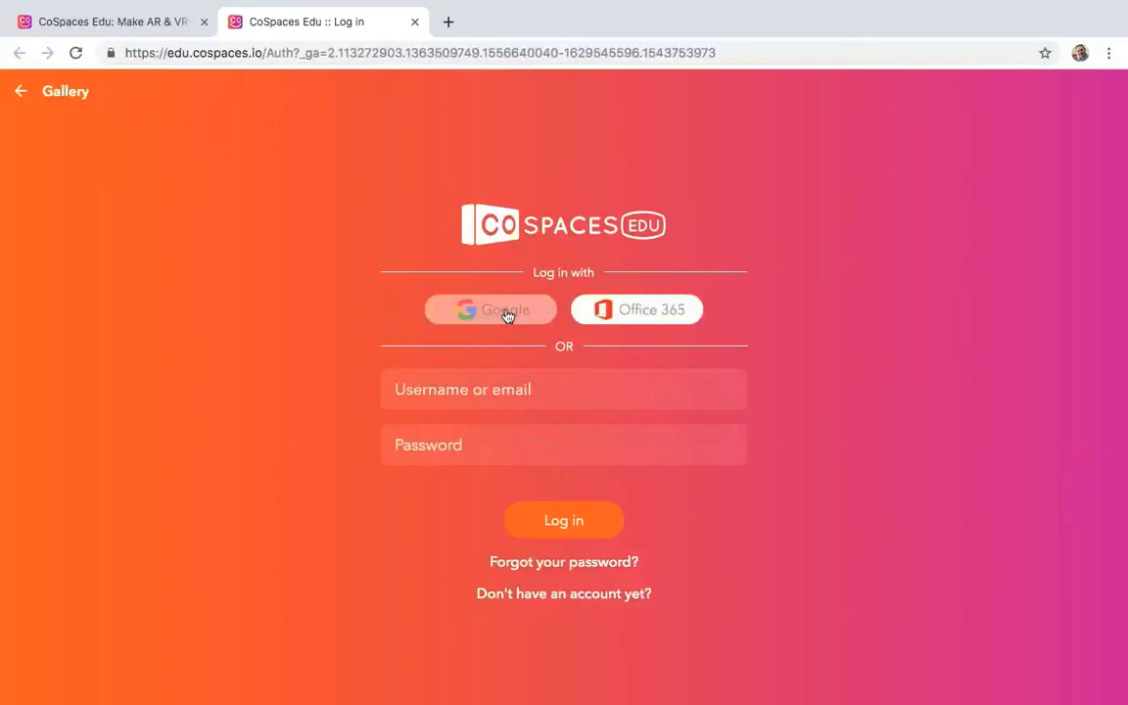
left_click(490, 310)
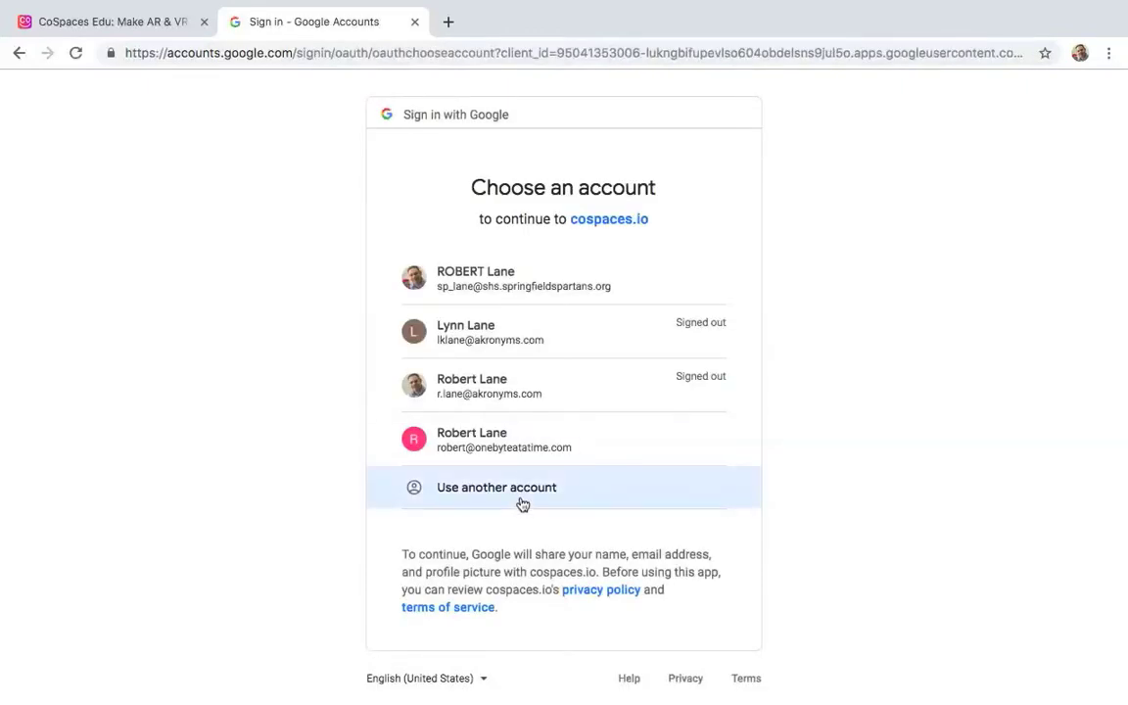
left_click(498, 485)
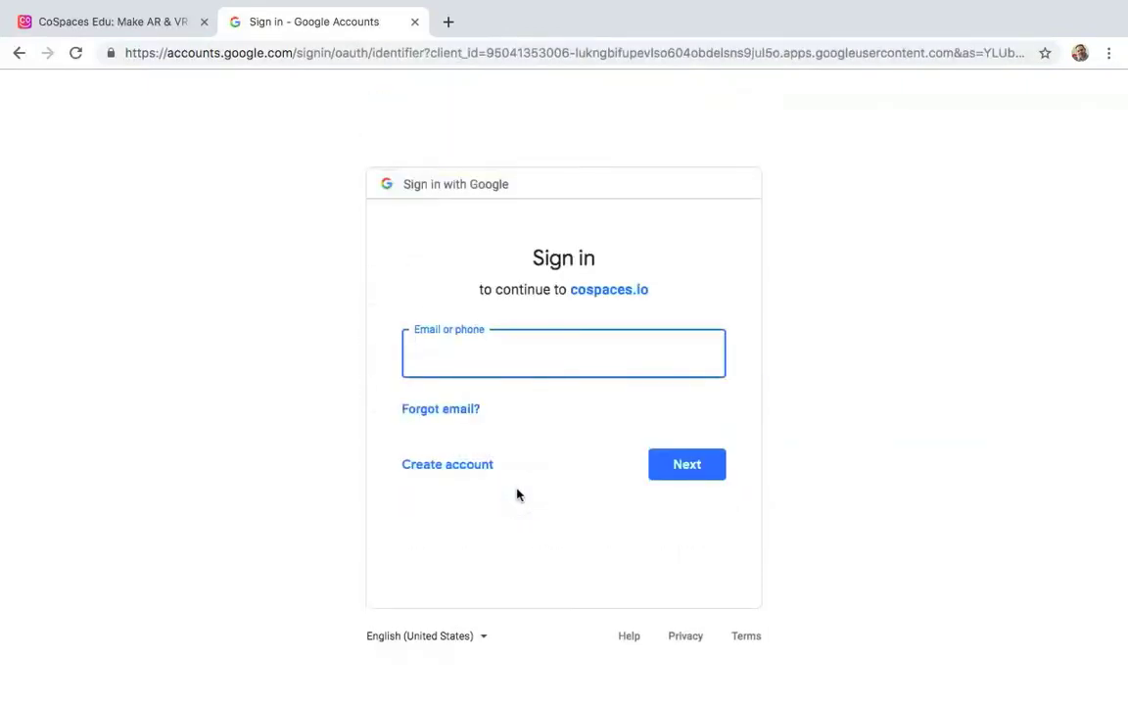
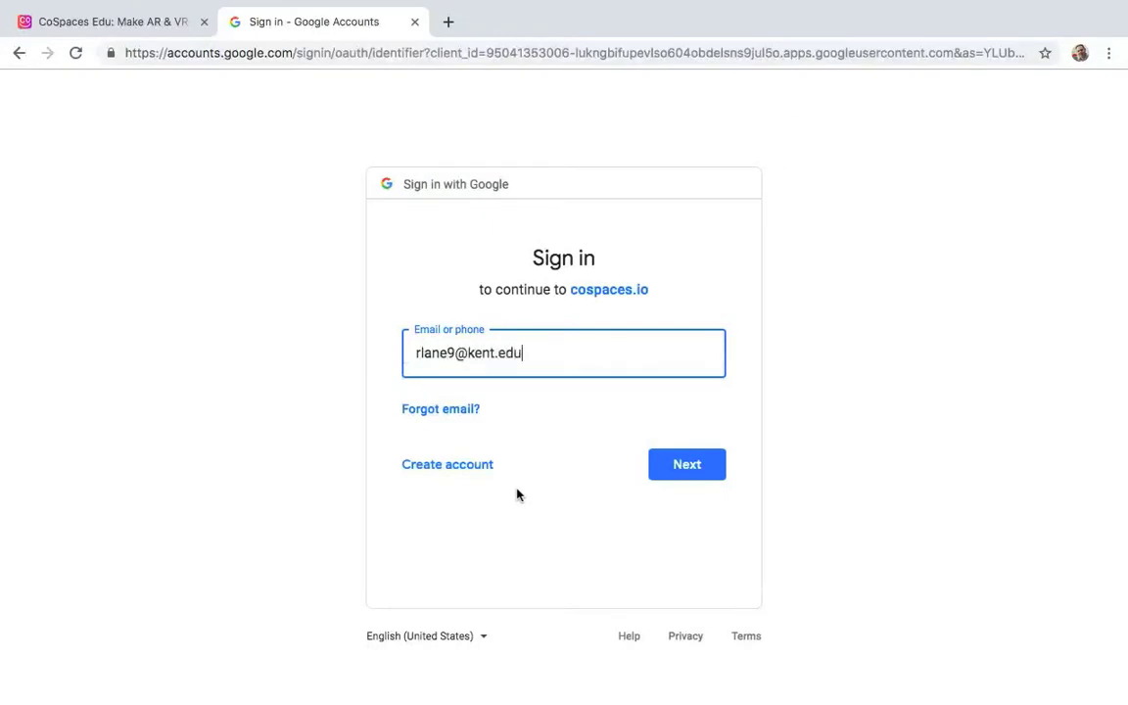
left_click(686, 463)
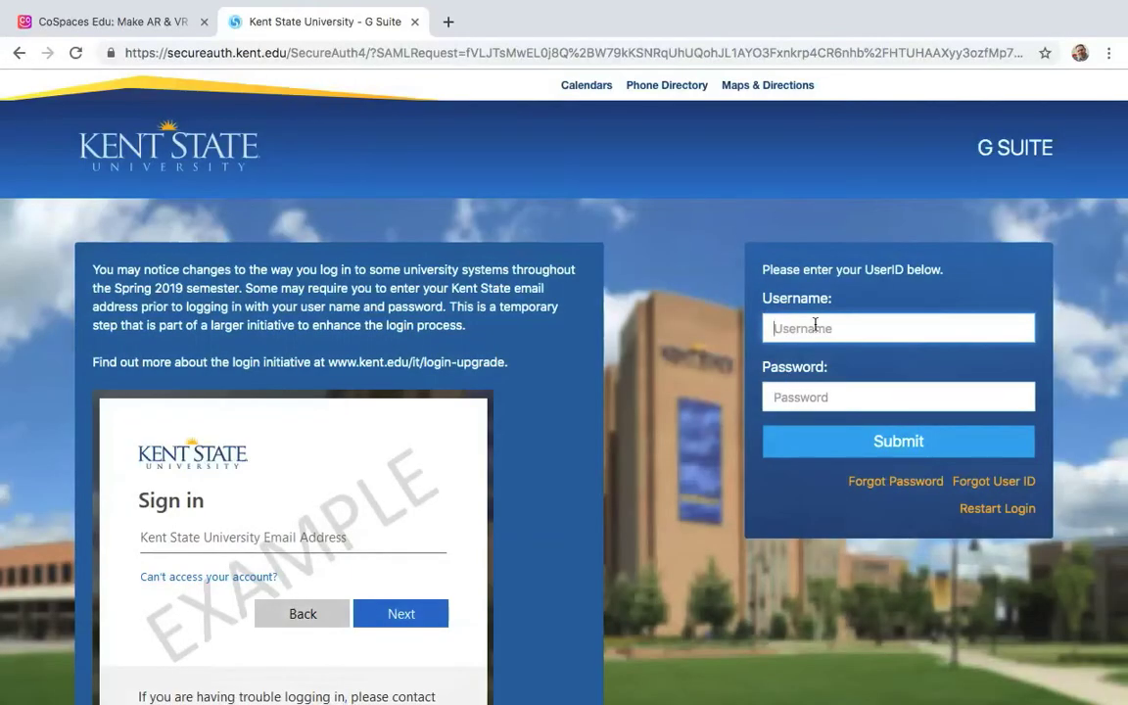
left_click(897, 441)
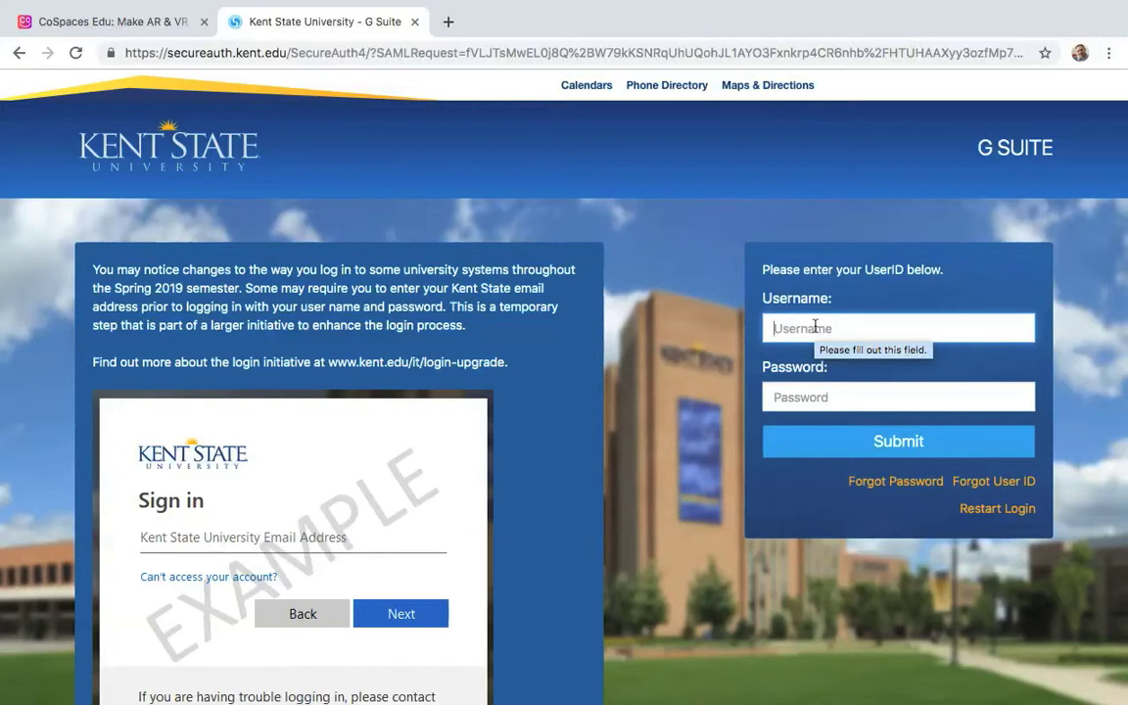
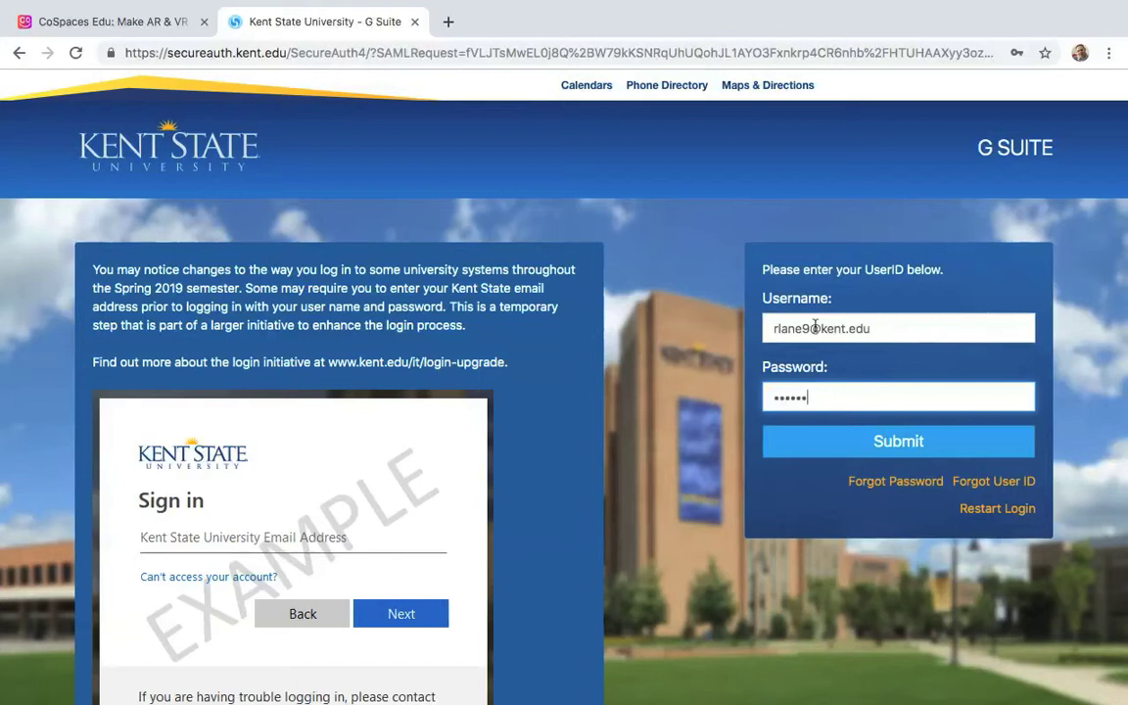
left_click(897, 440)
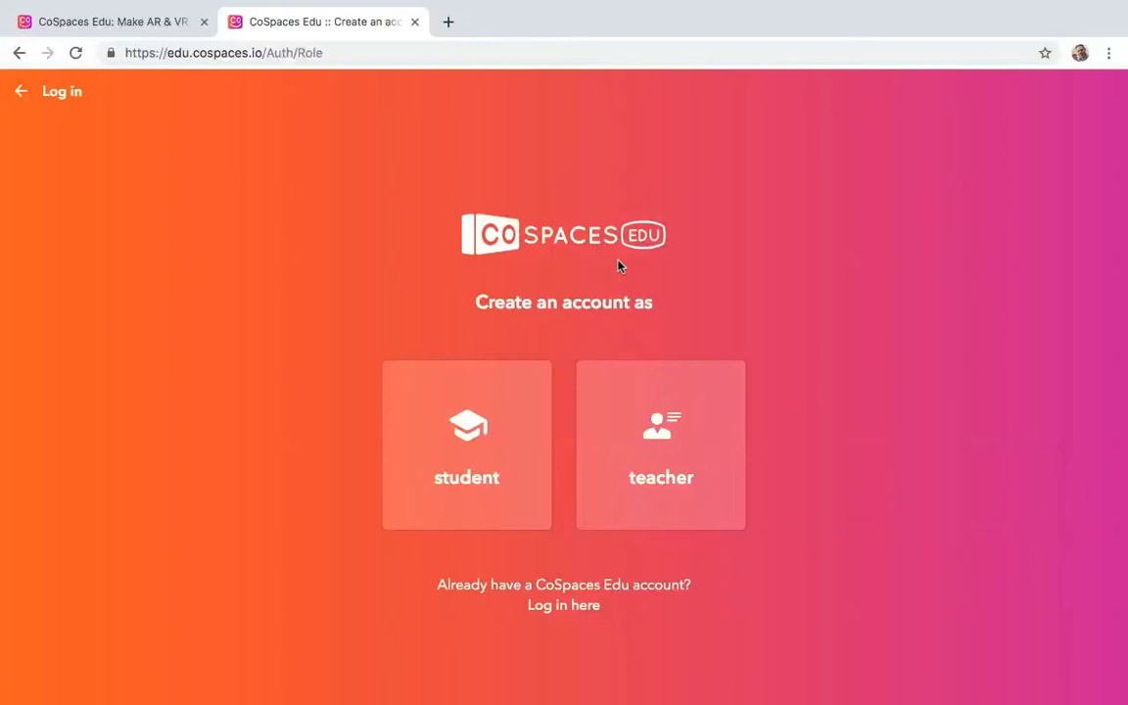
mouse_move(681, 454)
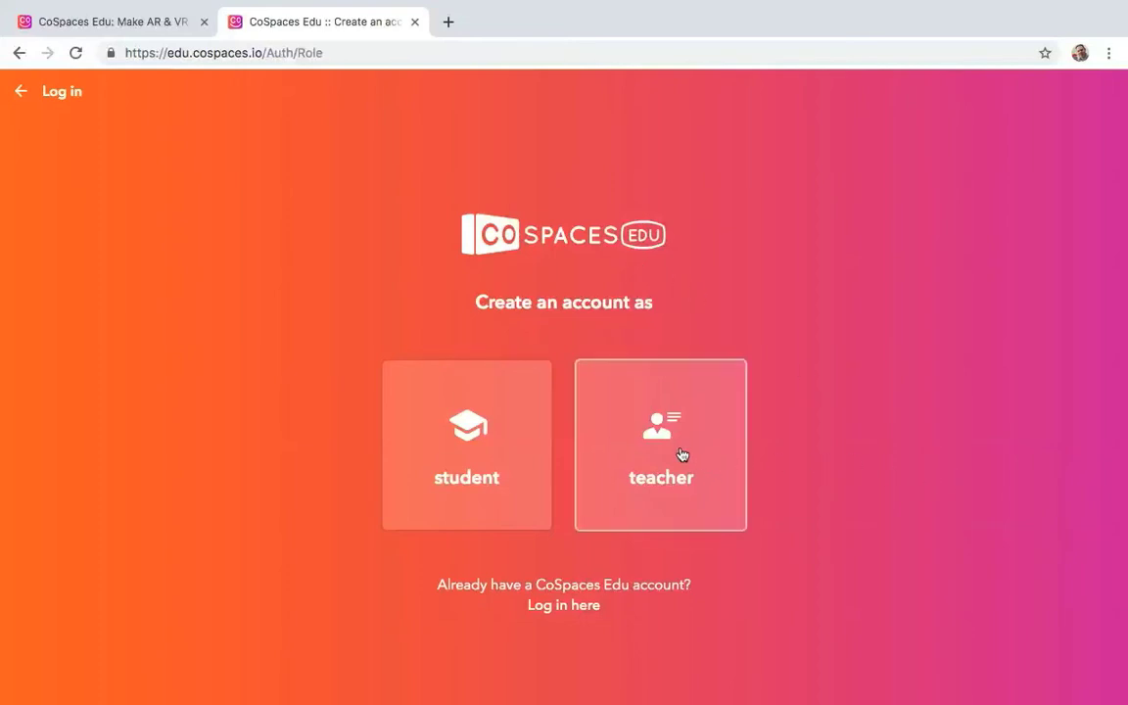
- Create a teacher account, confirm age 16 or older, and accept the Terms of Use
left_click(660, 445)
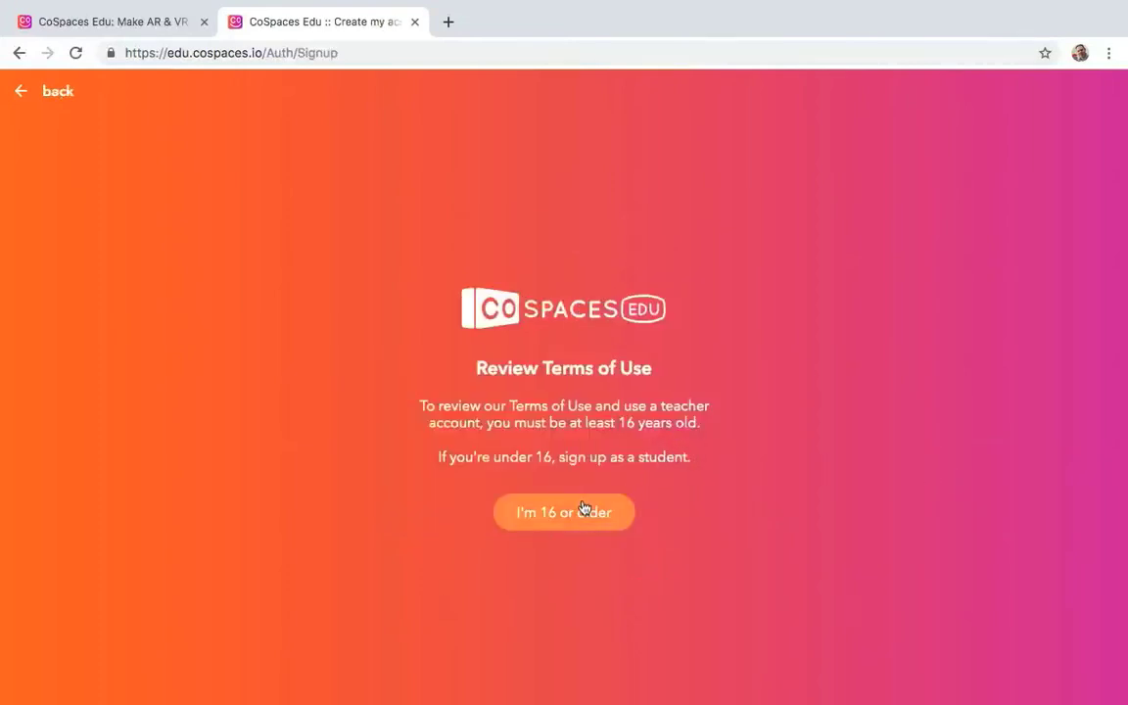
left_click(564, 513)
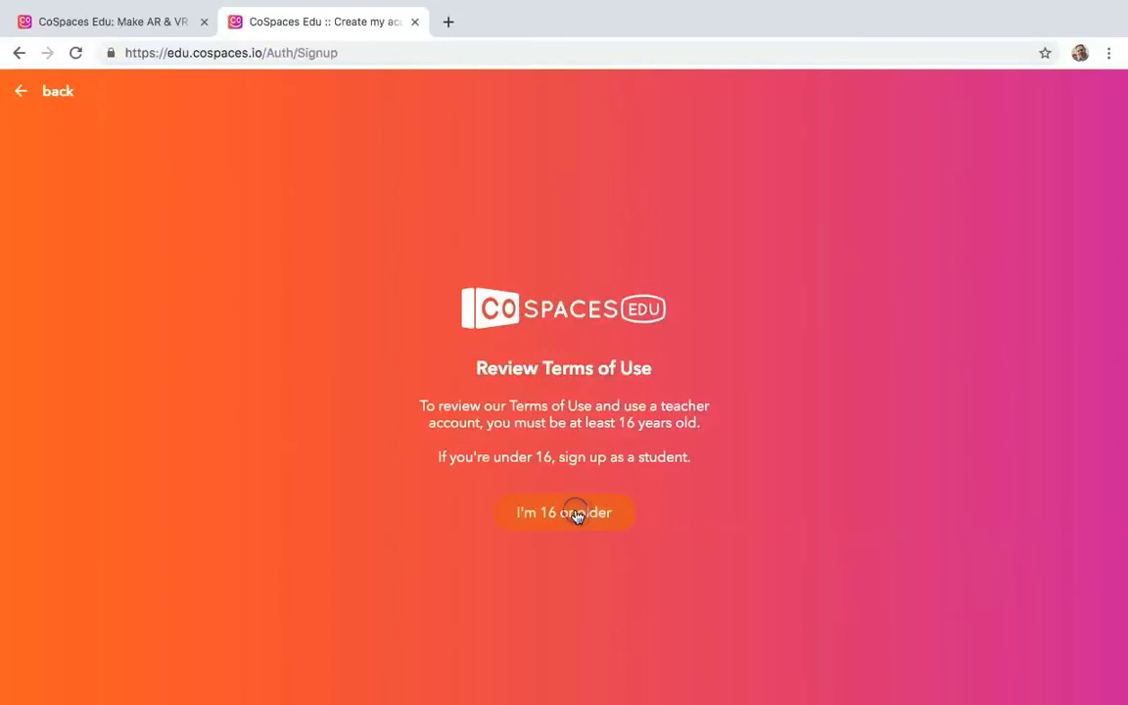
left_click(564, 514)
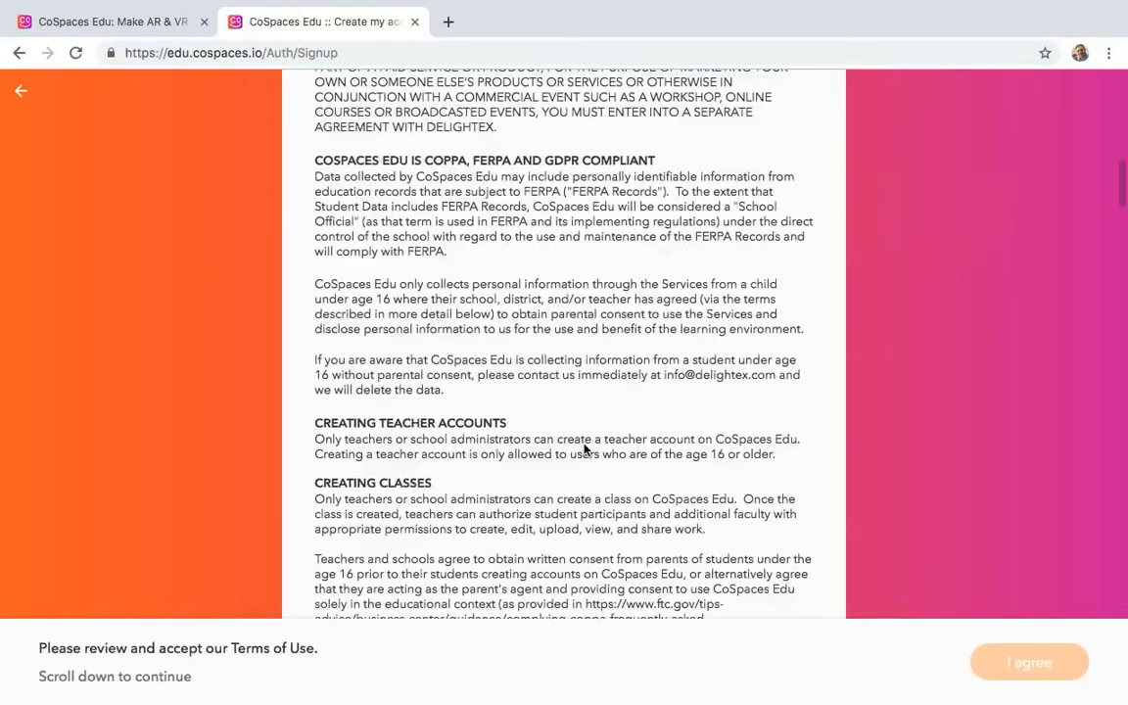
scroll("down", 3)
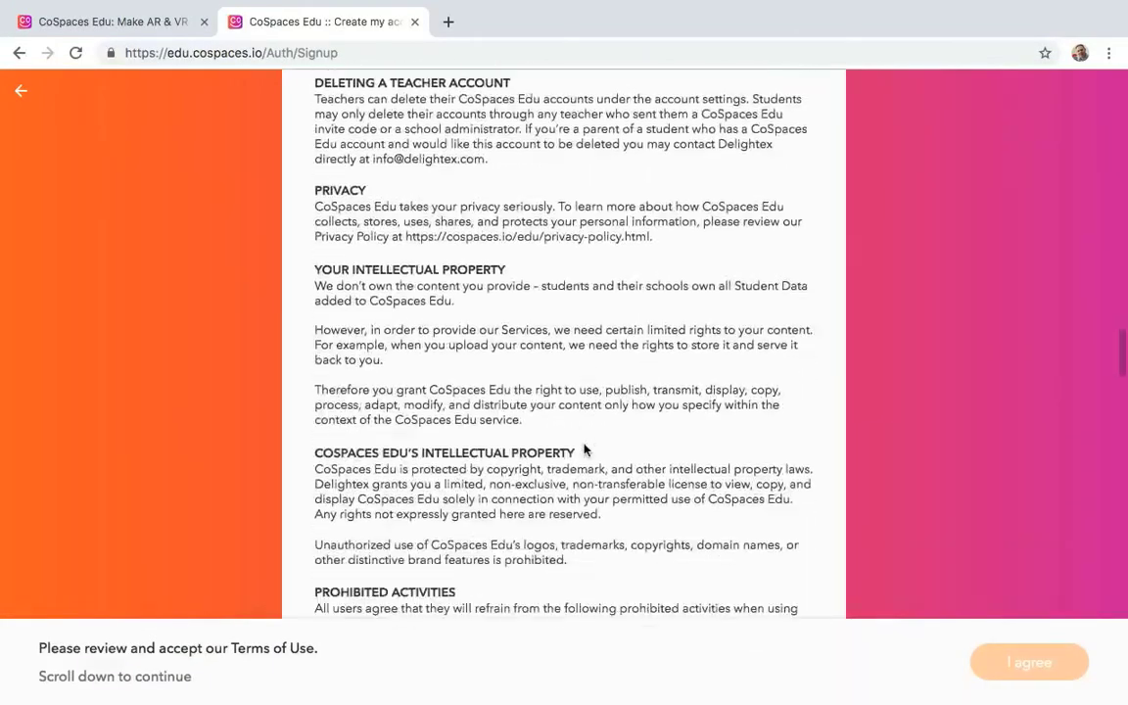
scroll("down", 3)
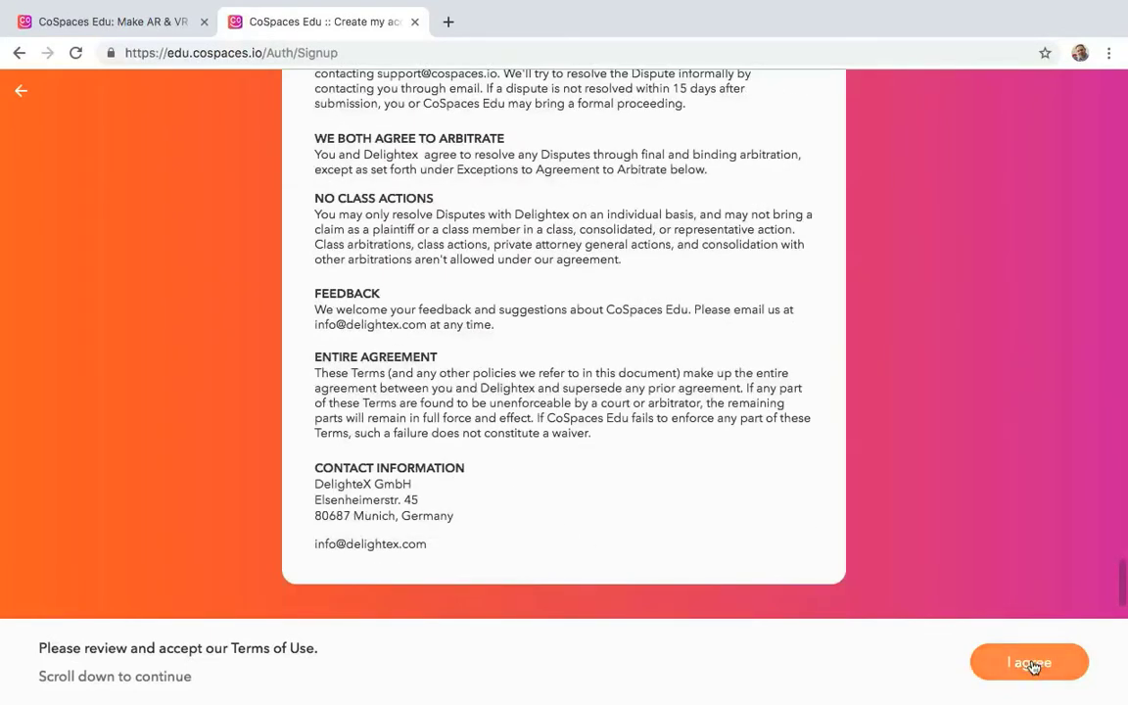
left_click(1031, 662)
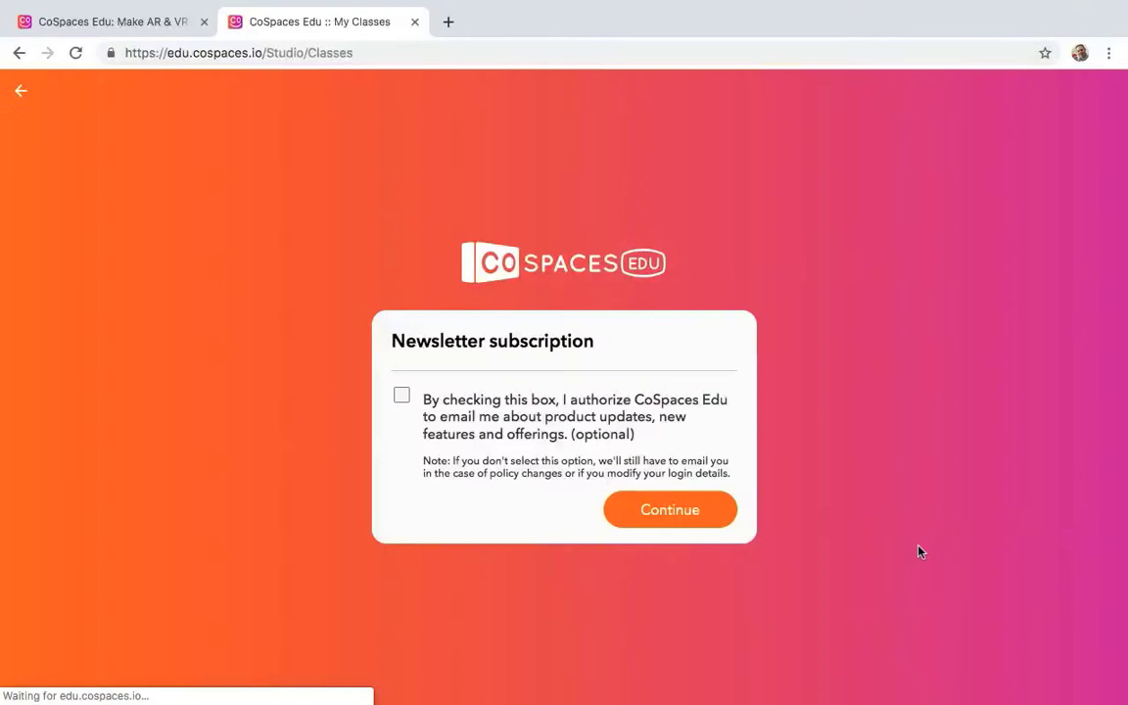
mouse_move(702, 404)
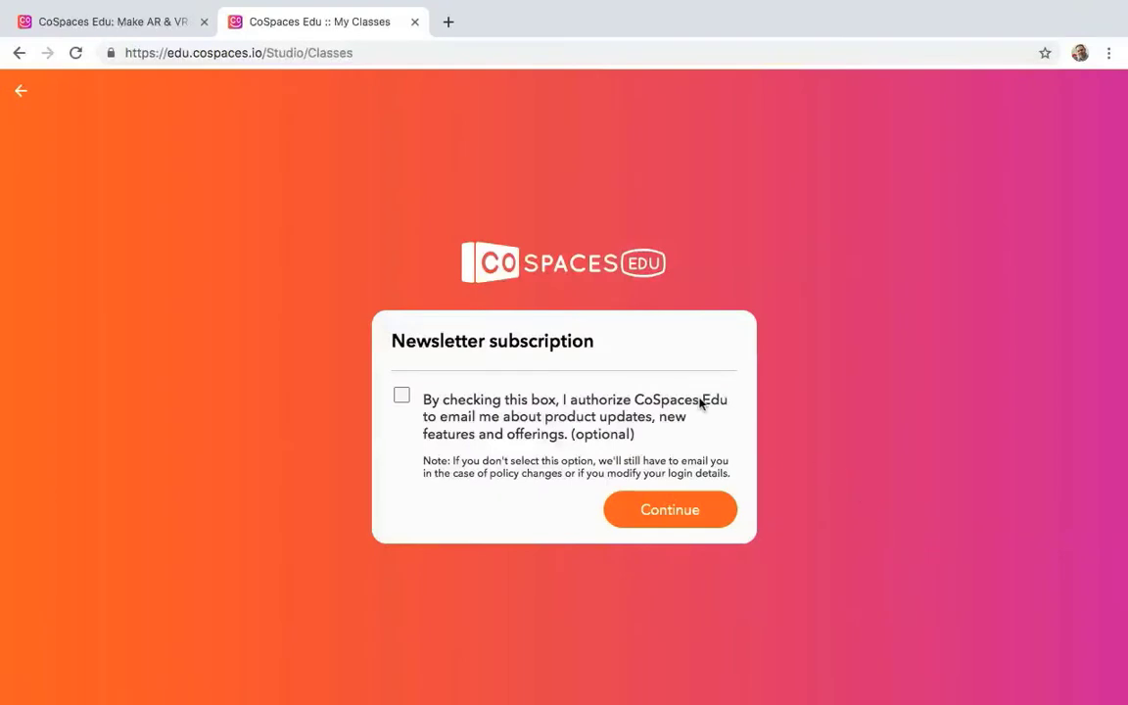
- Continue past the newsletter prompt without subscribing
left_click(670, 509)
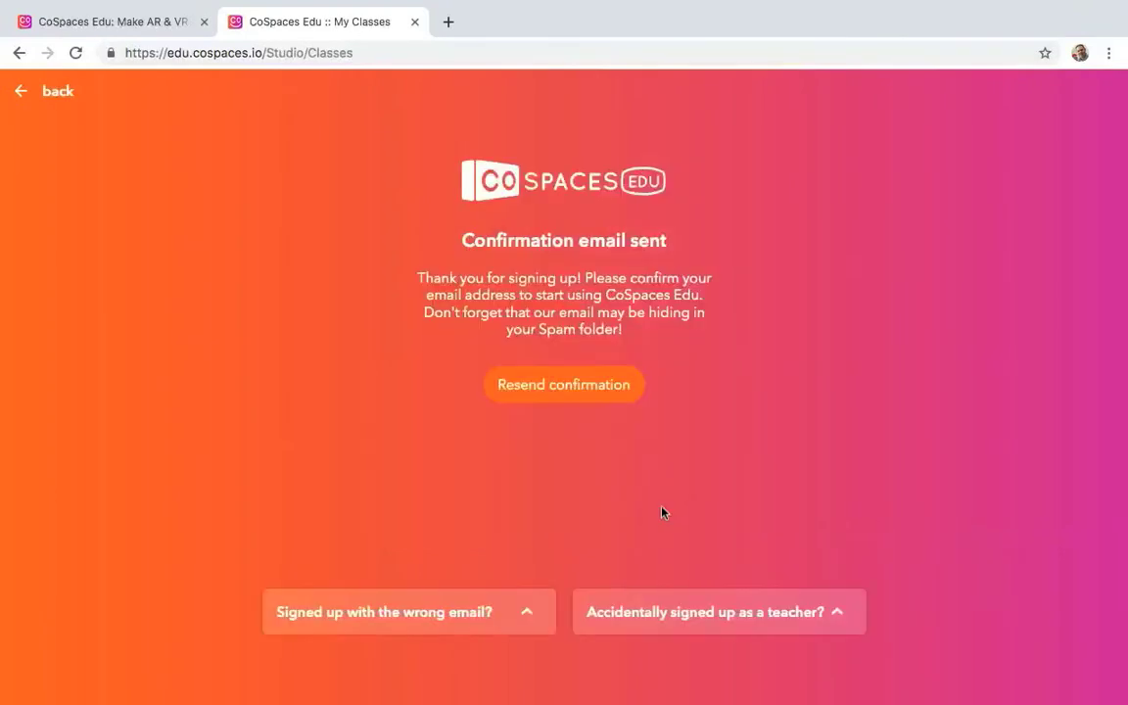
mouse_move(572, 345)
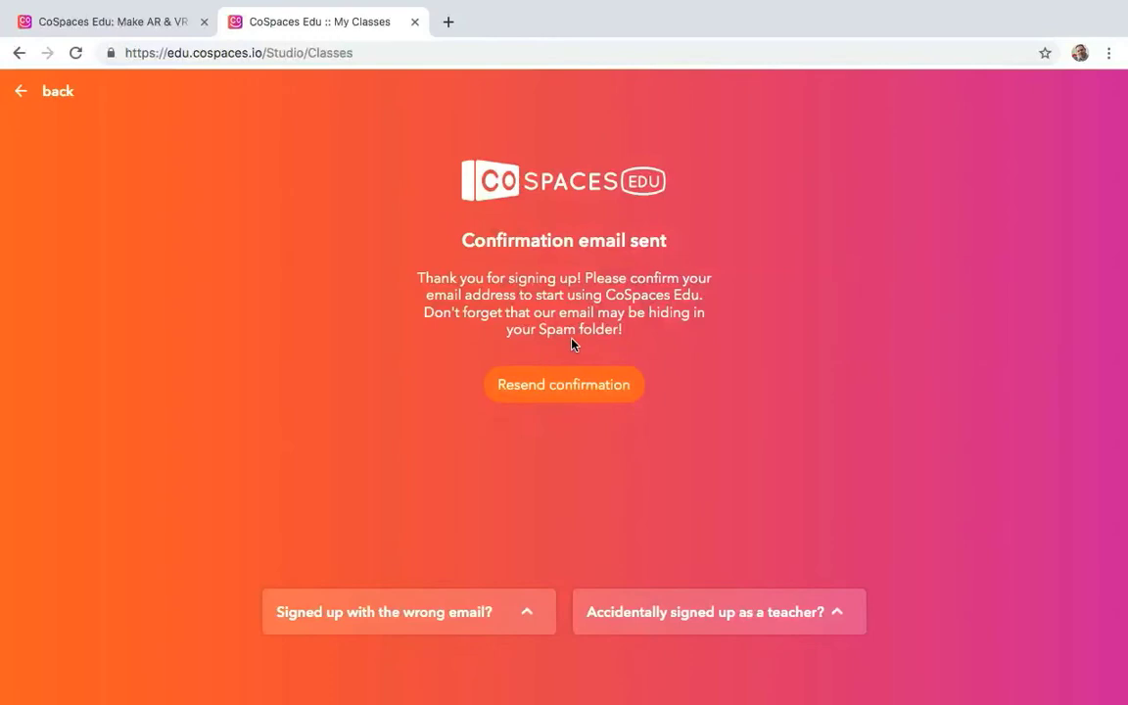
mouse_move(722, 527)
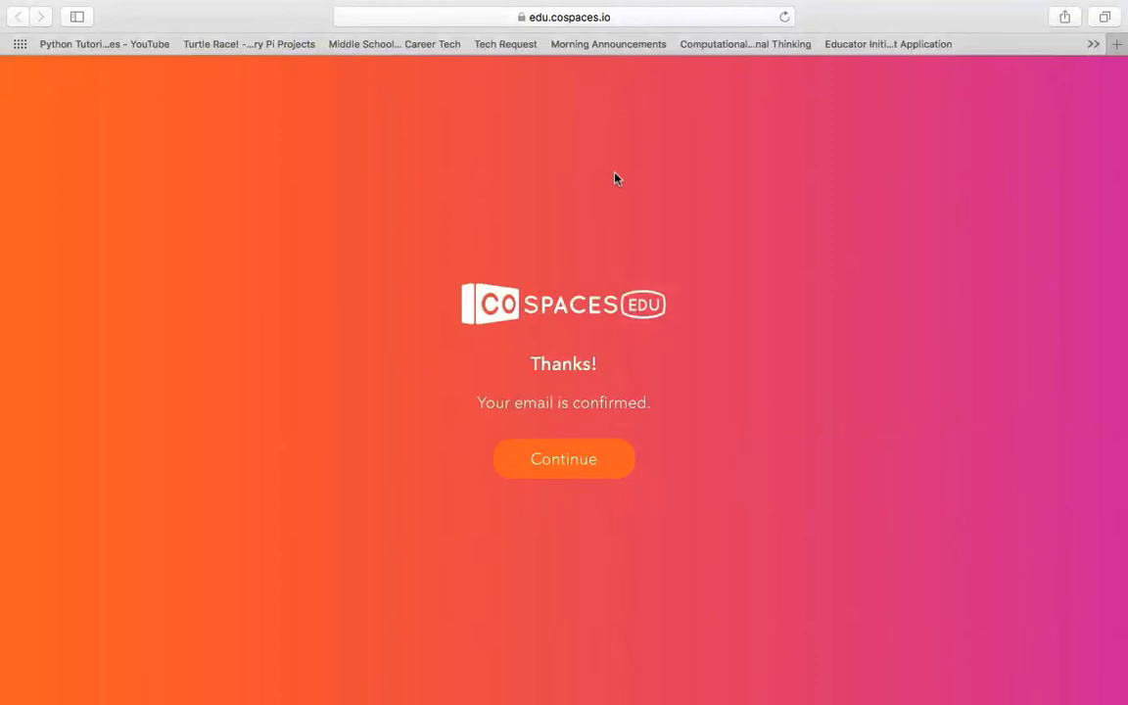
- Continue from the 'Your email is confirmed' page into My Classes
left_click(564, 458)
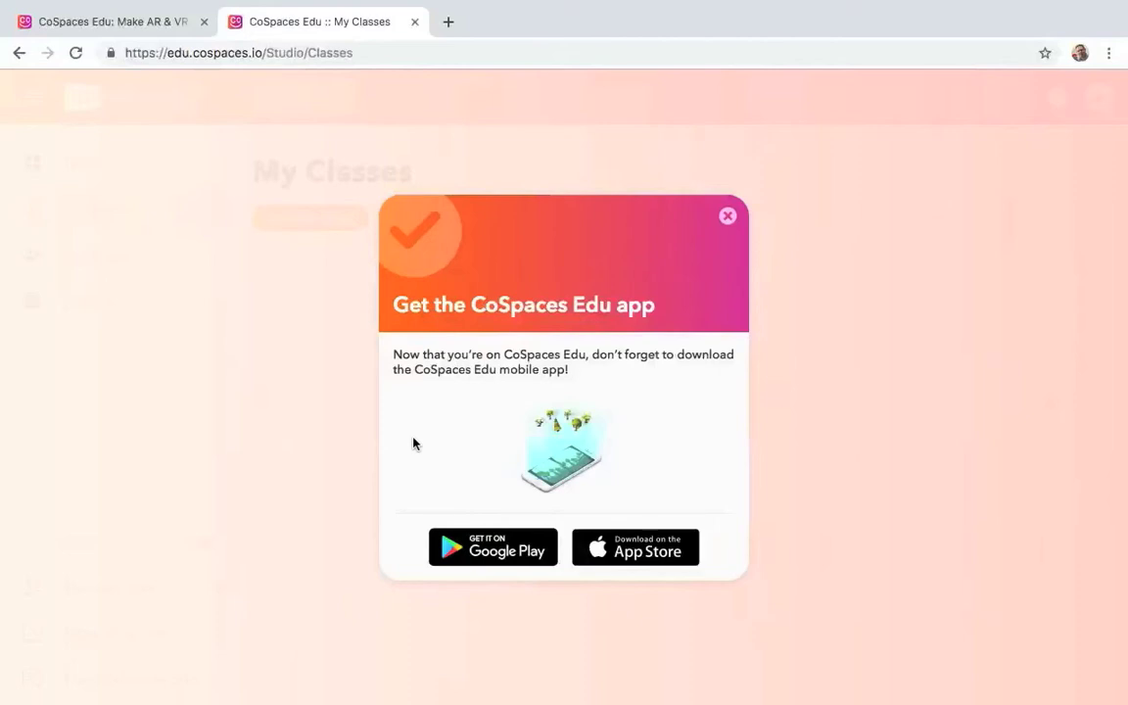
- Dismiss the 'Get the CoSpaces Edu app' popup
left_click(729, 214)
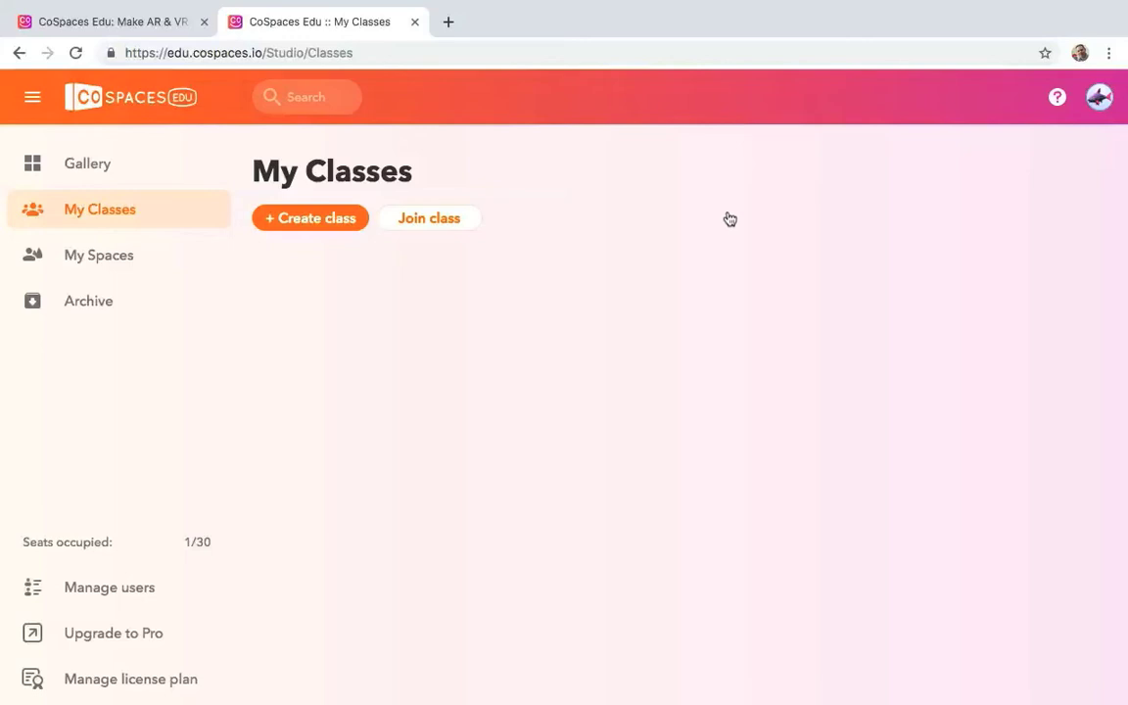
mouse_move(725, 219)
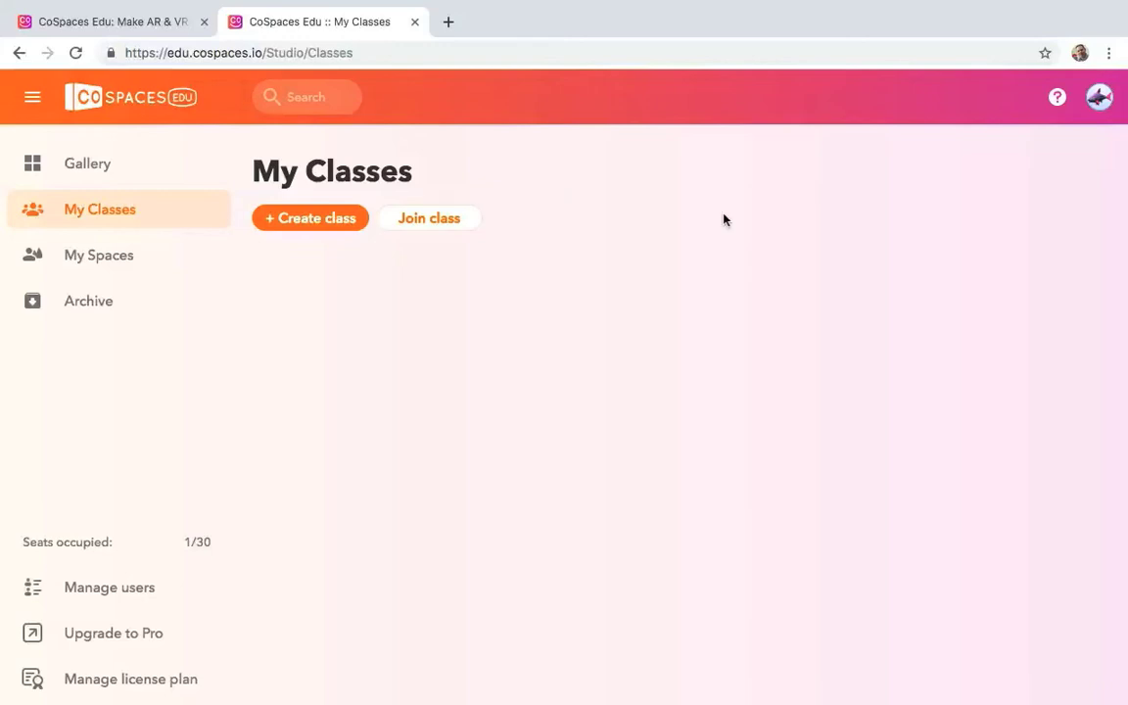
mouse_move(82, 215)
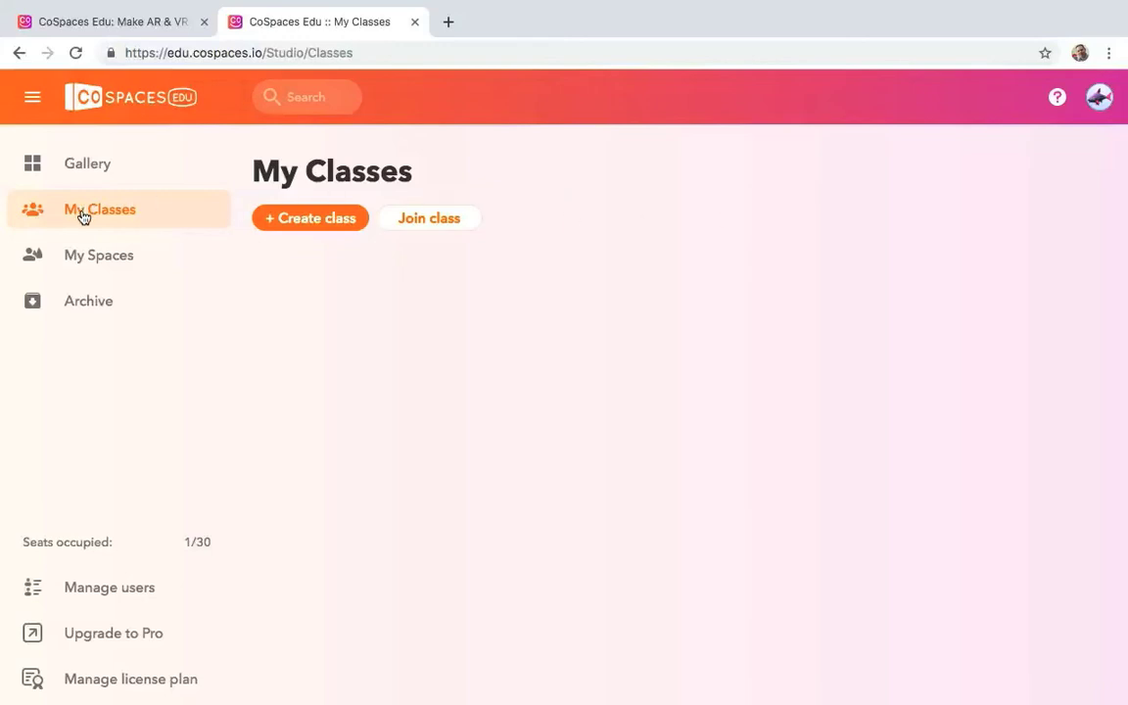
mouse_move(429, 220)
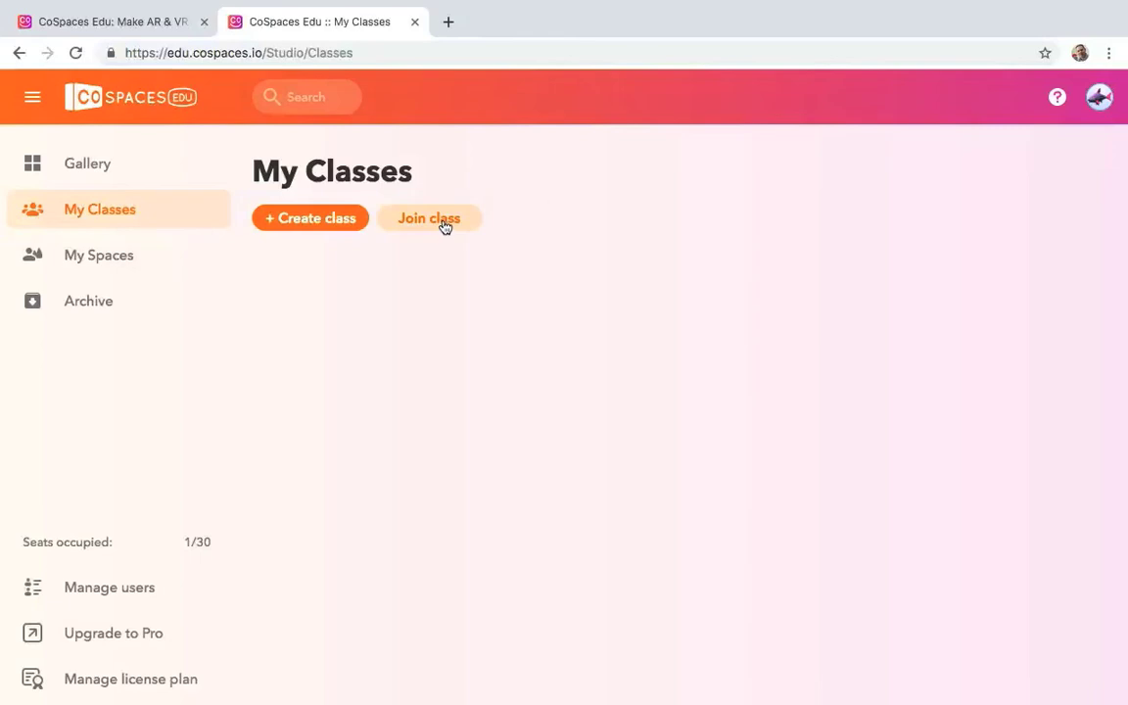
- Dismiss the Join class code prompt and go to My Spaces
left_click(429, 217)
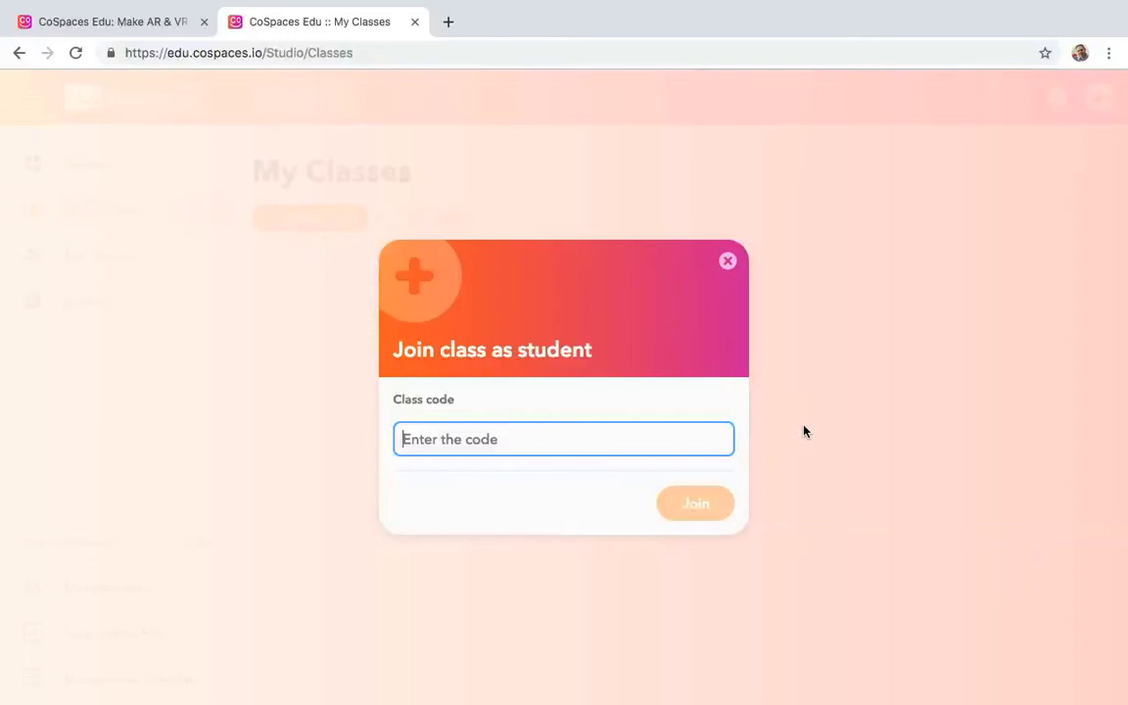
left_click(729, 261)
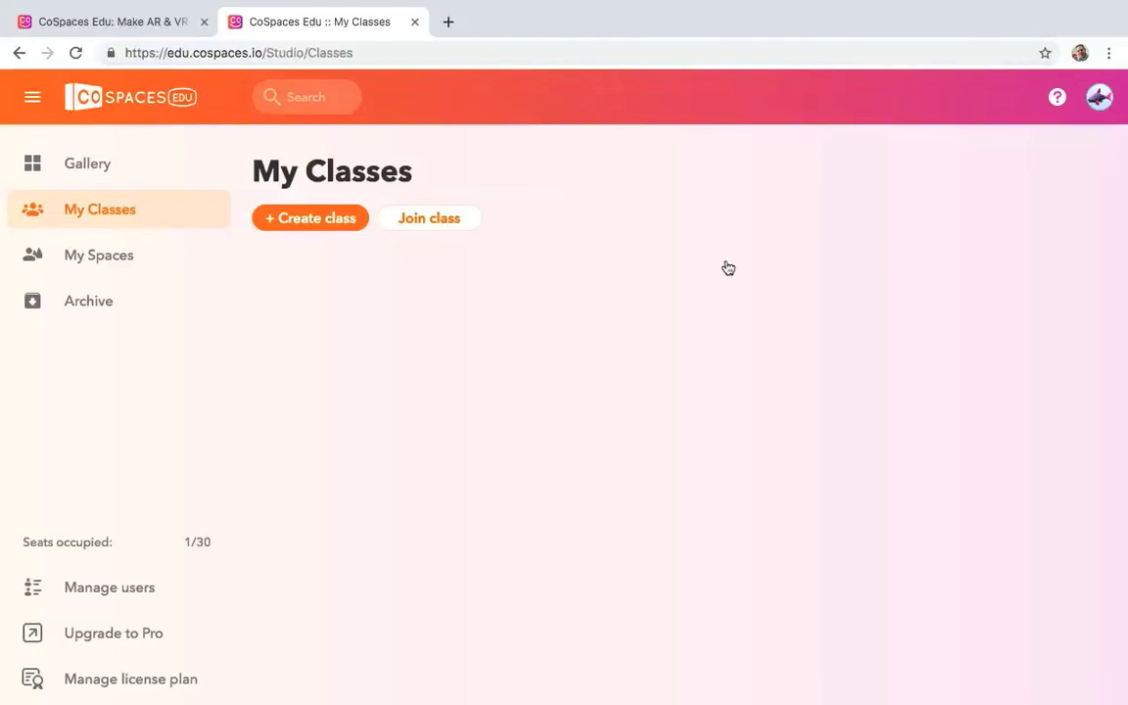
left_click(98, 254)
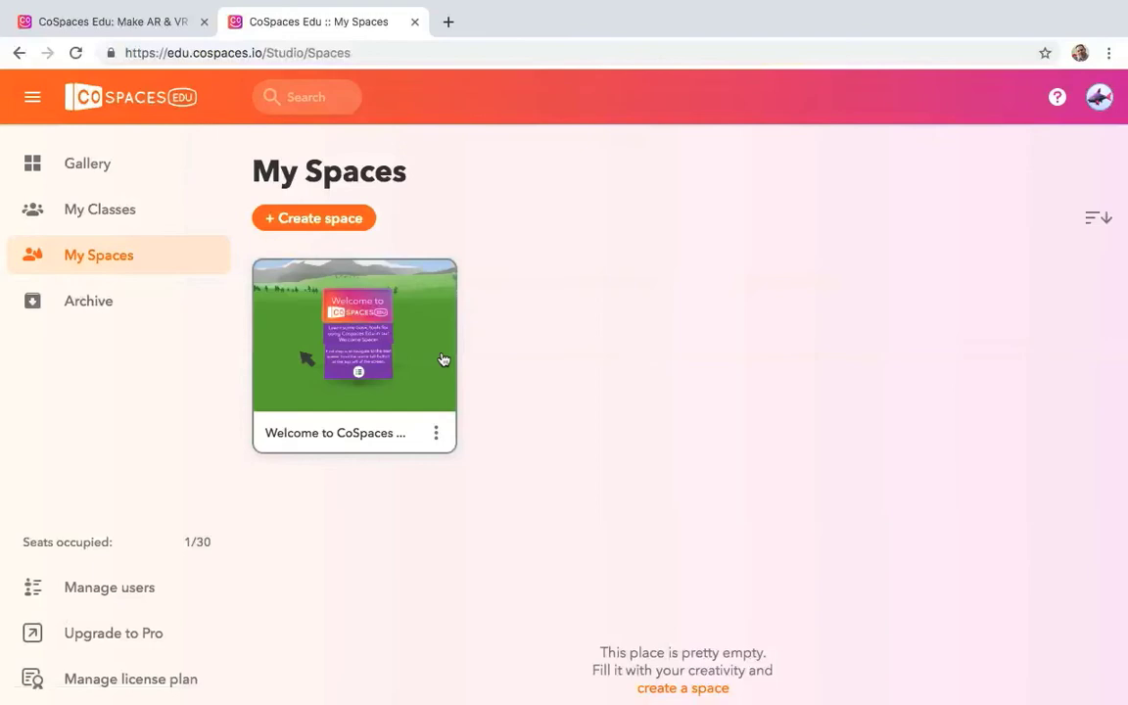
mouse_move(76, 213)
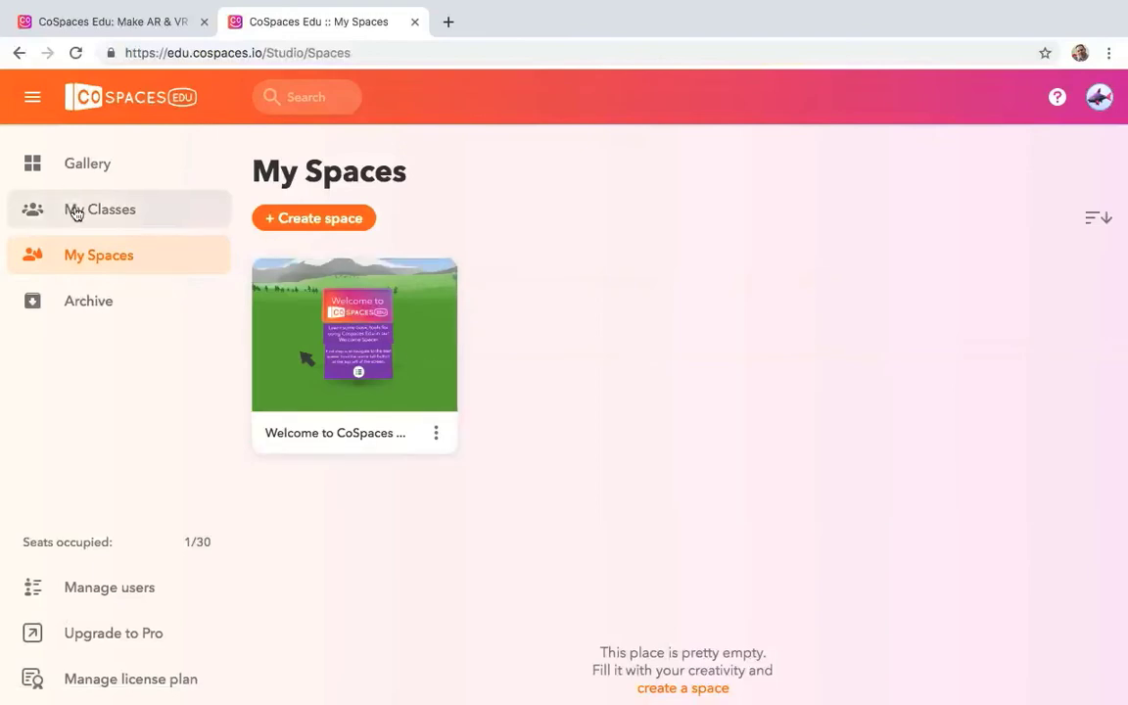
left_click(98, 207)
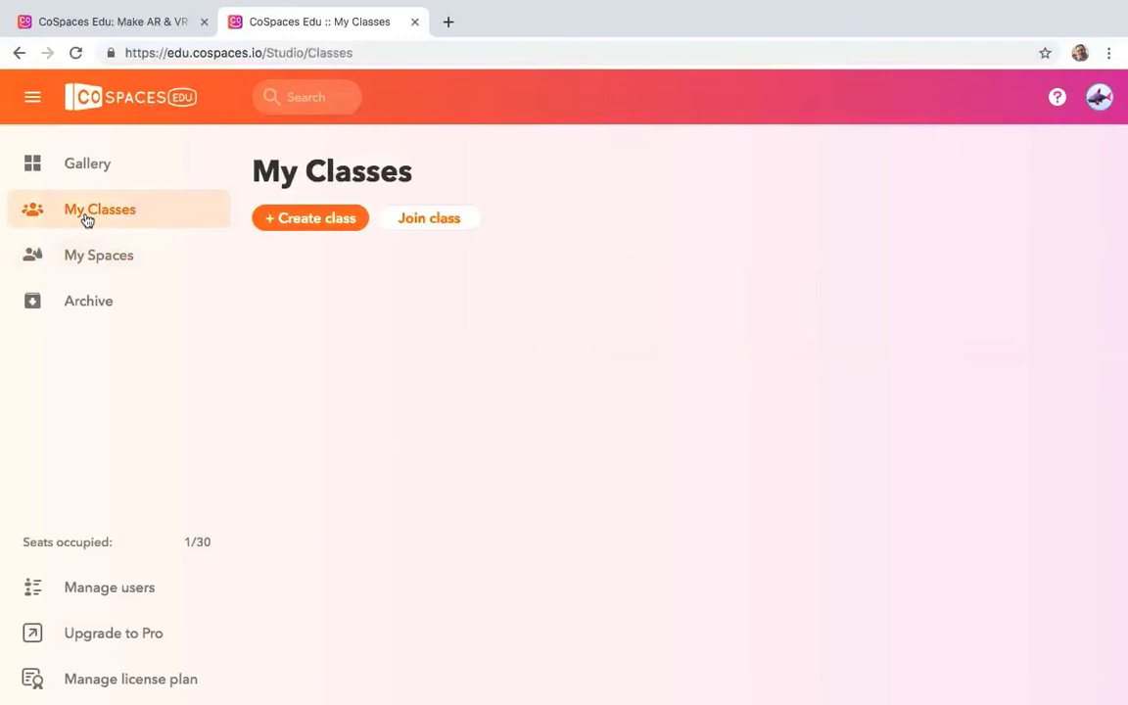
mouse_move(345, 310)
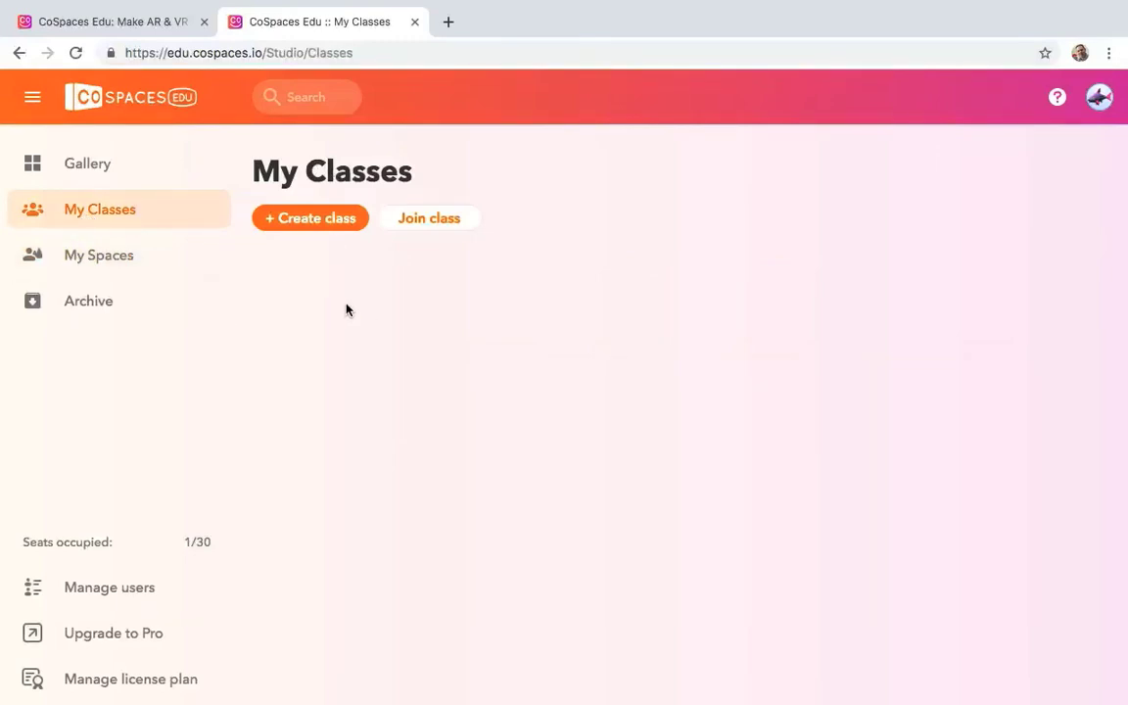
mouse_move(352, 305)
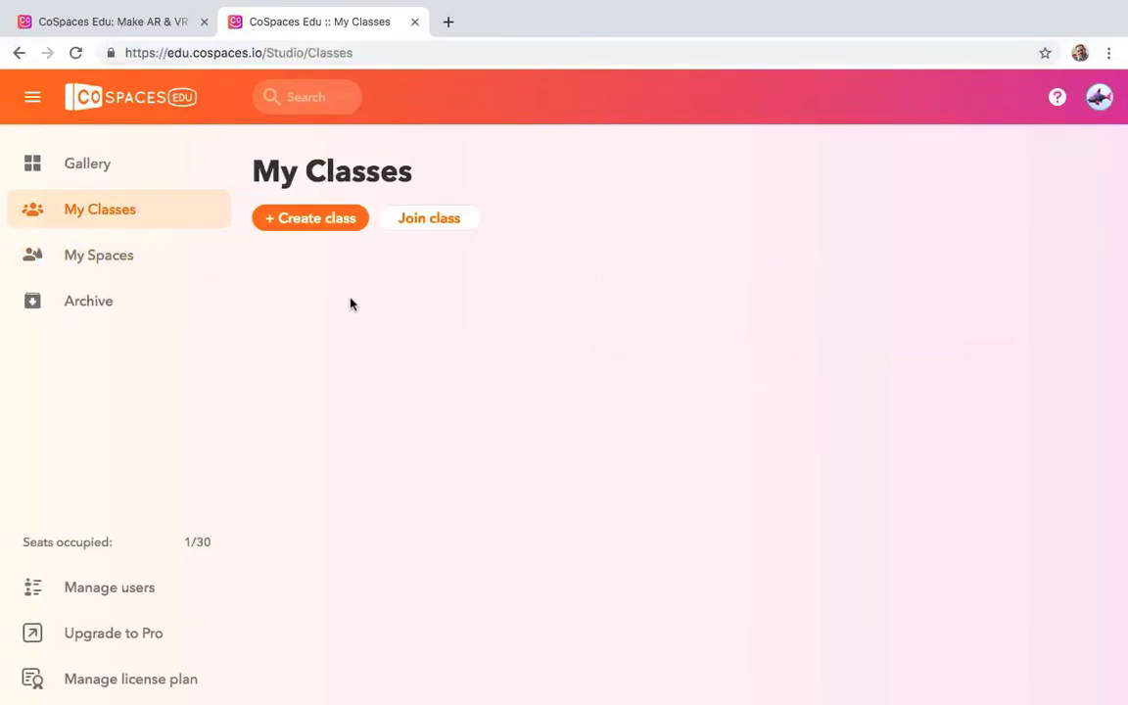
left_click(98, 255)
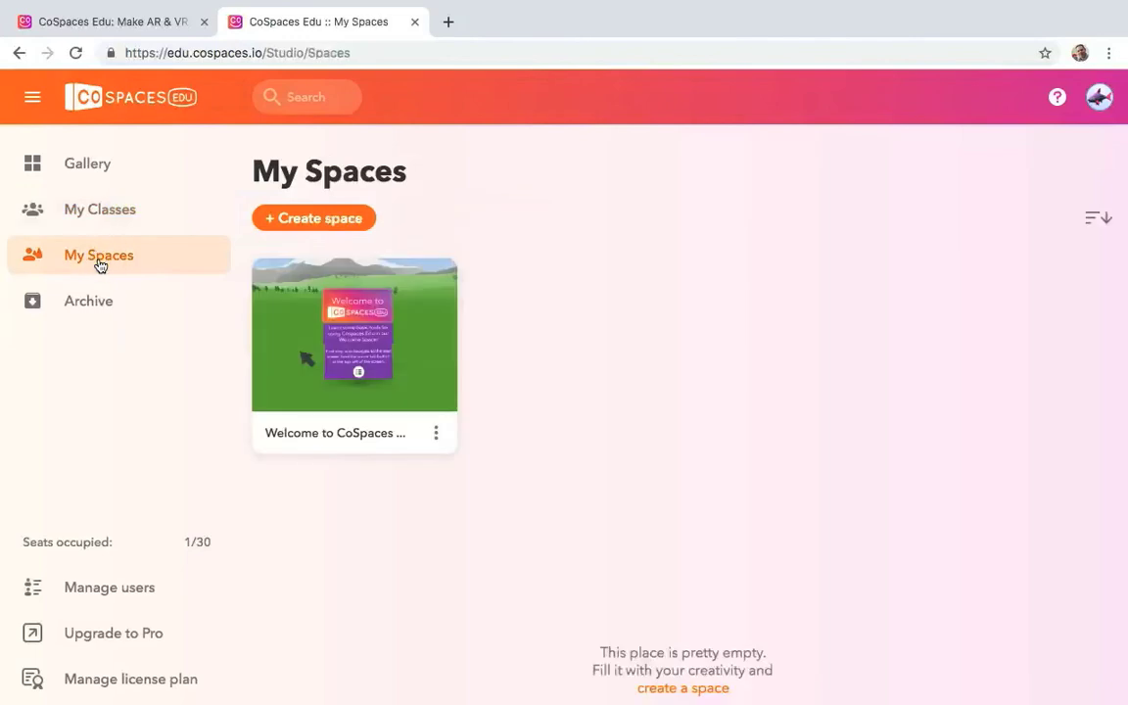